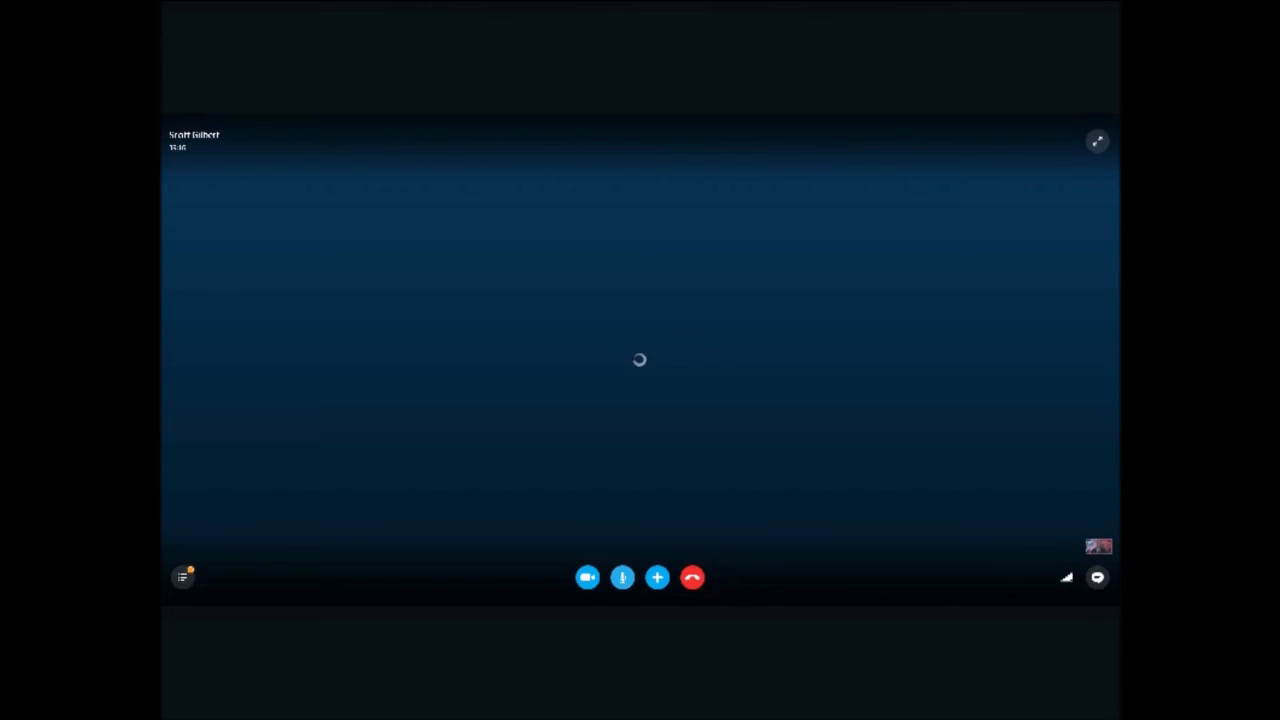
pyautogui.moveTo(692, 576)
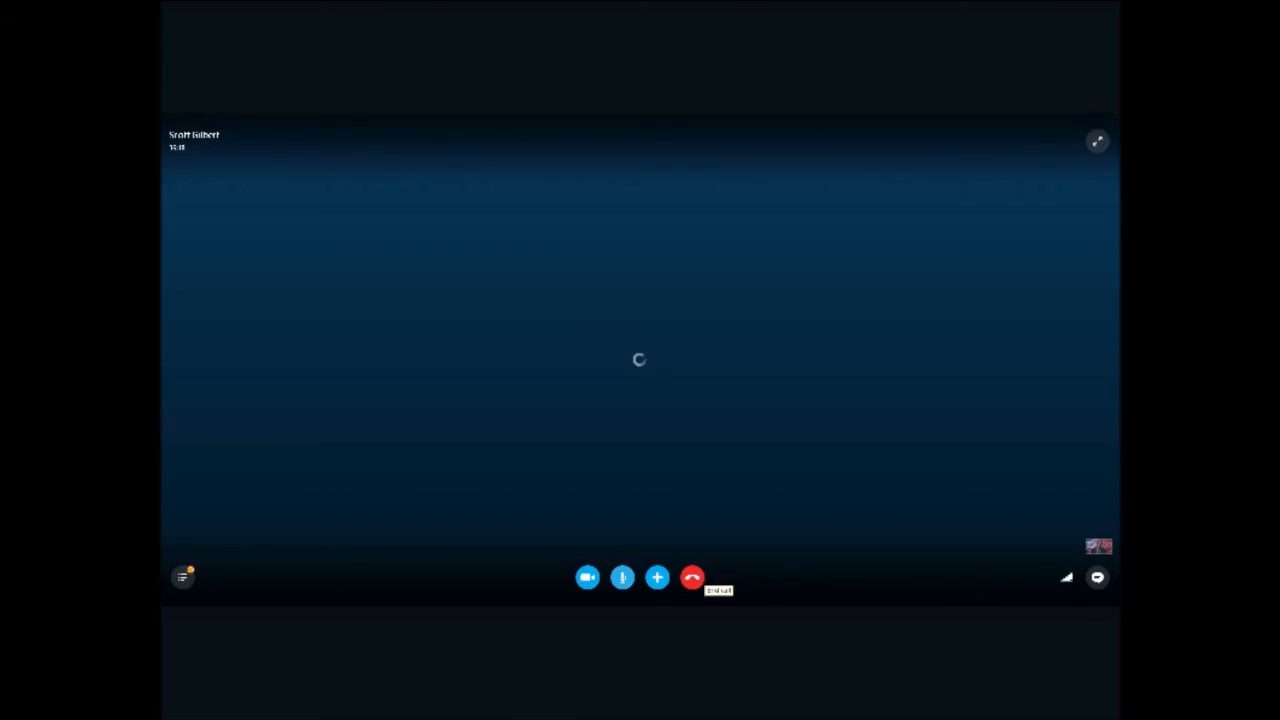